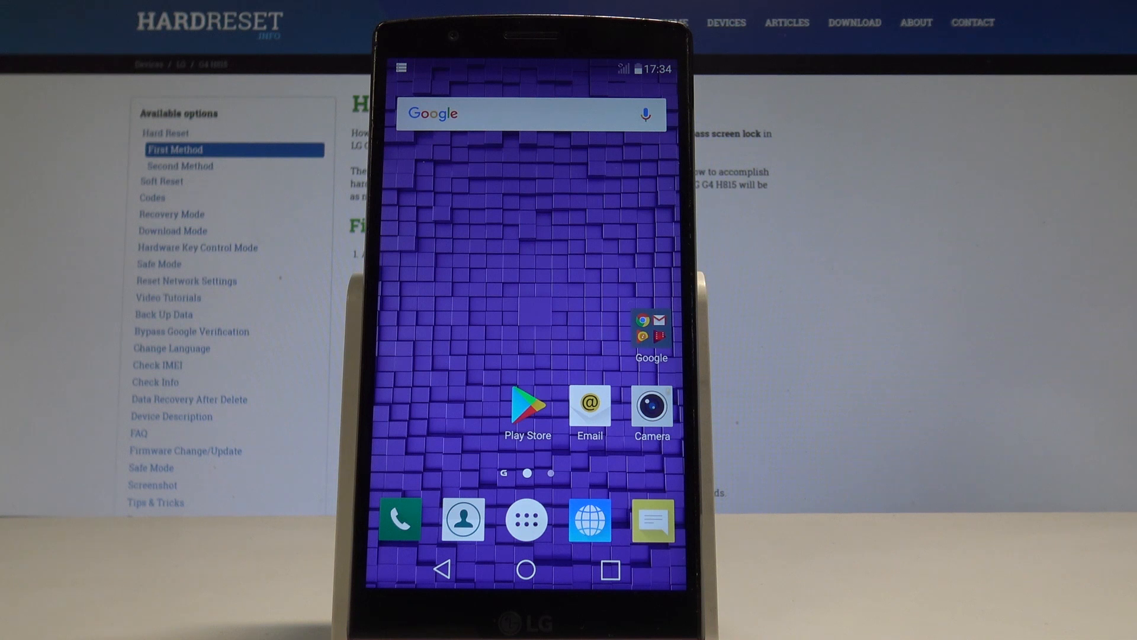
Launch the Settings app from the Apps drawer
click(526, 517)
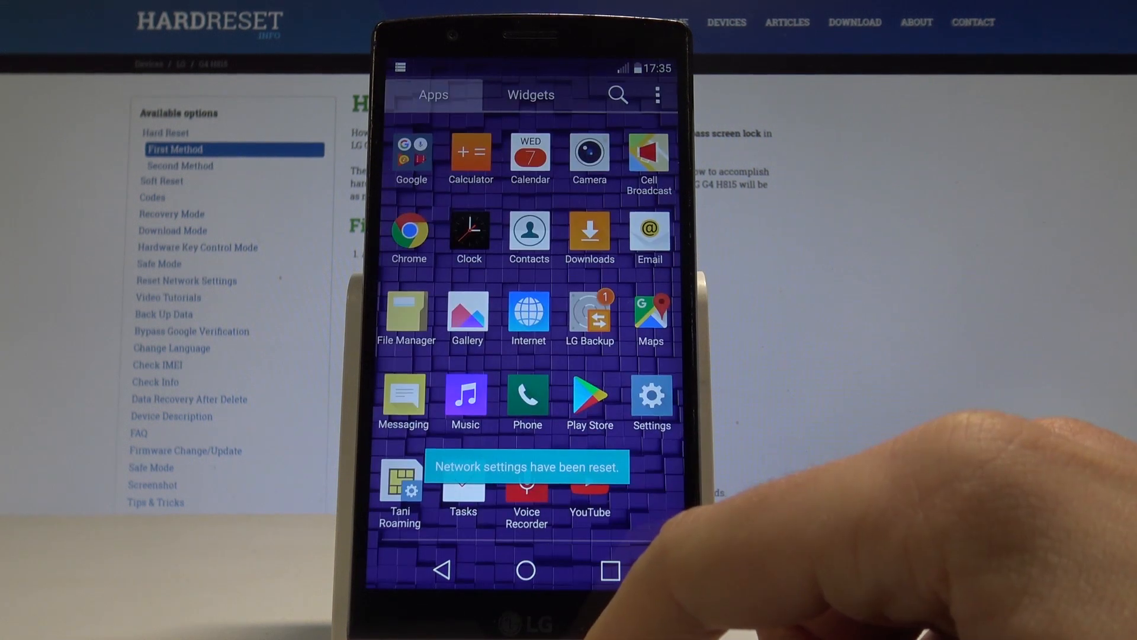
click(650, 403)
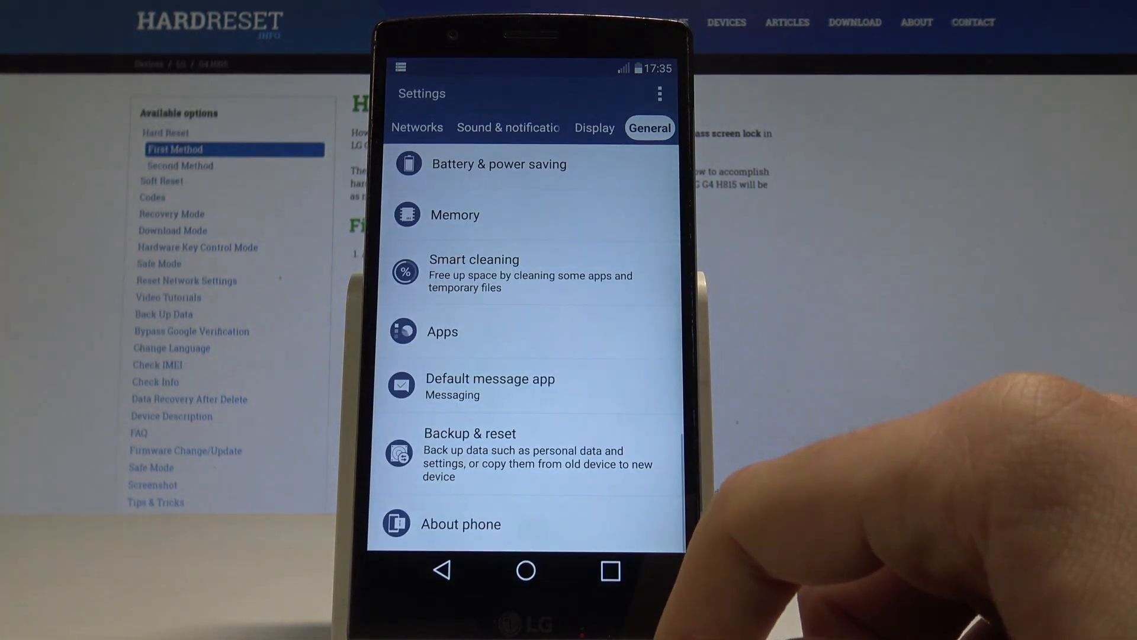
click(412, 128)
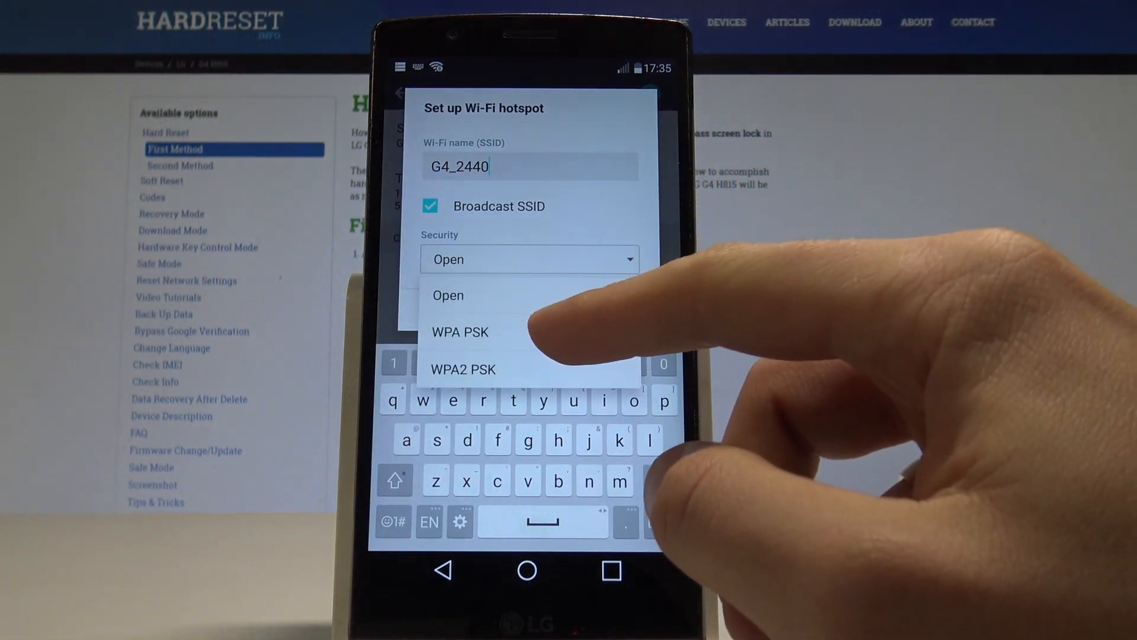
Set the G4_2440 hotspot security to WPA2 PSK
click(459, 332)
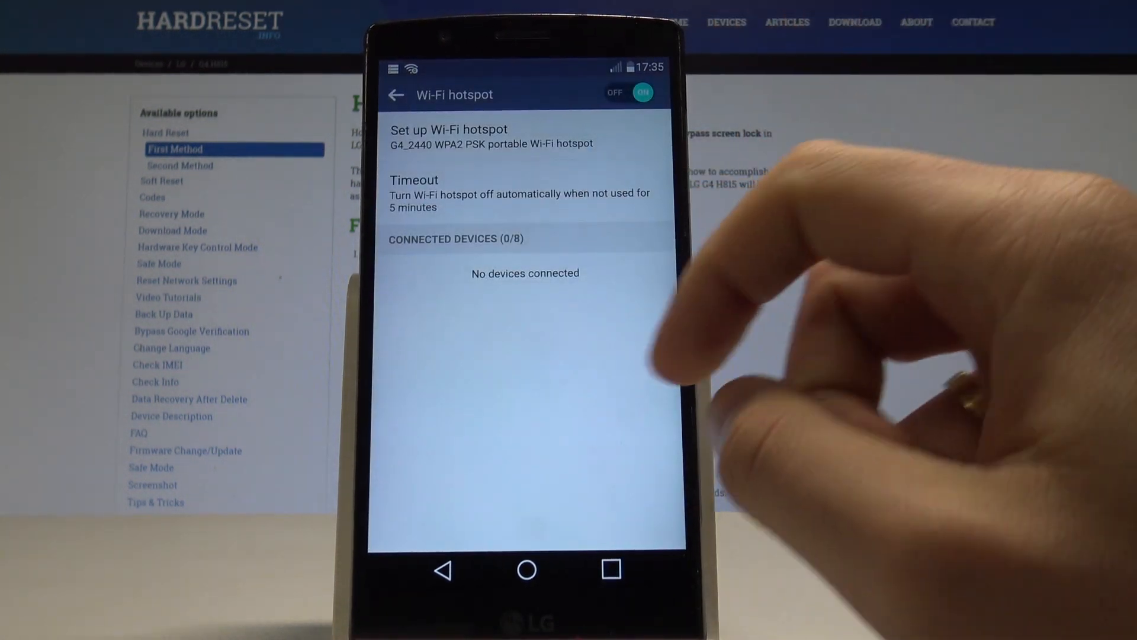
Return to Tethering and turn the G4_2440 Wi-Fi hotspot off
click(494, 194)
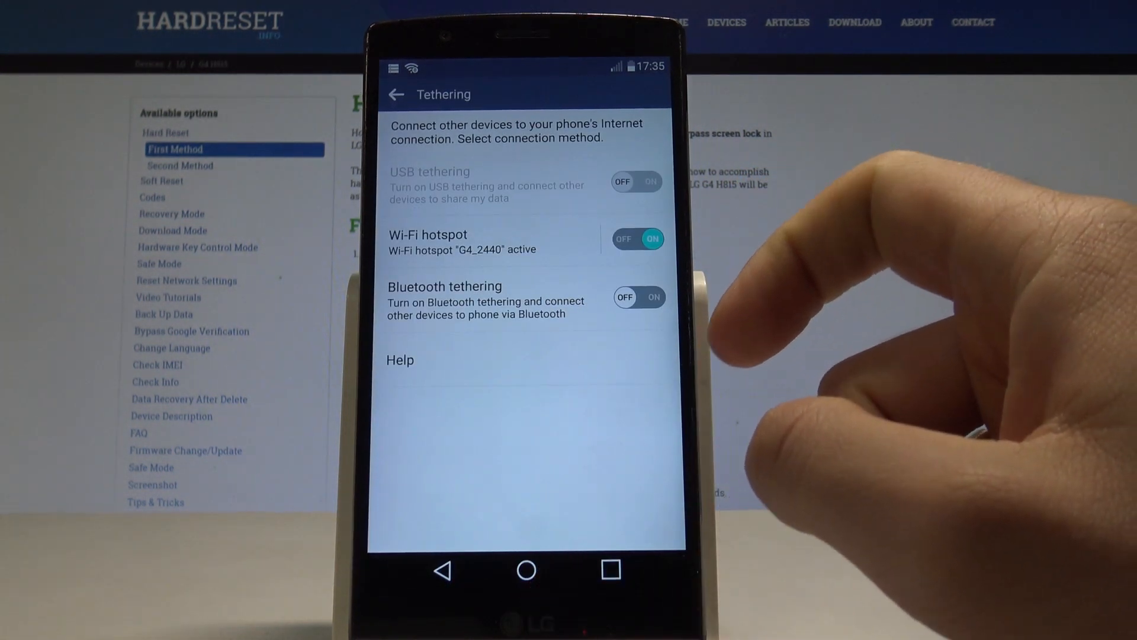
click(639, 238)
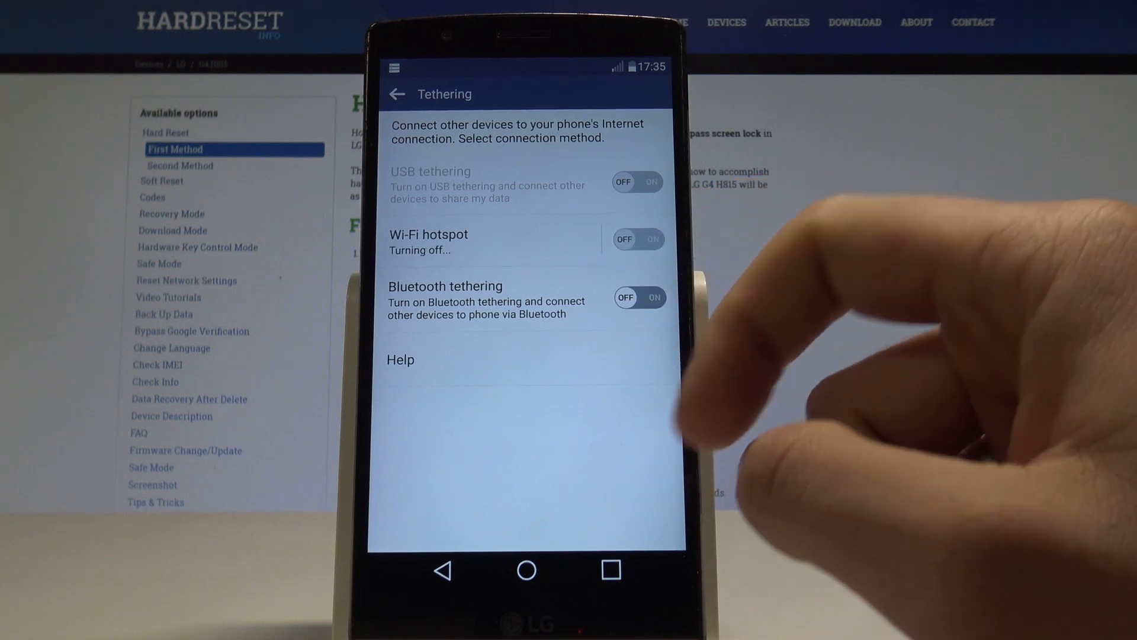